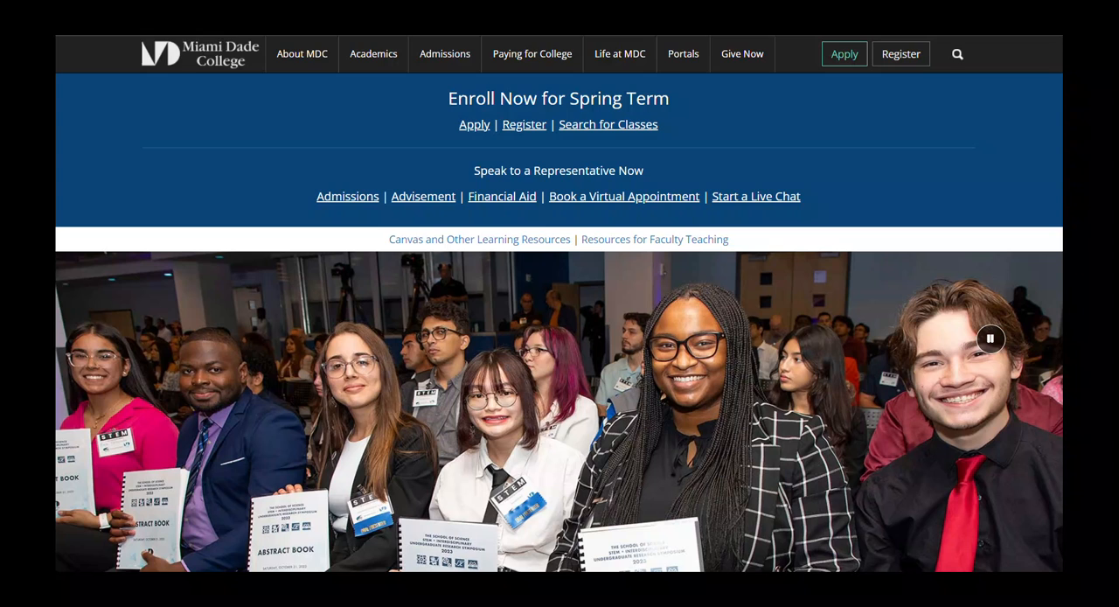
pyautogui.moveTo(374, 43)
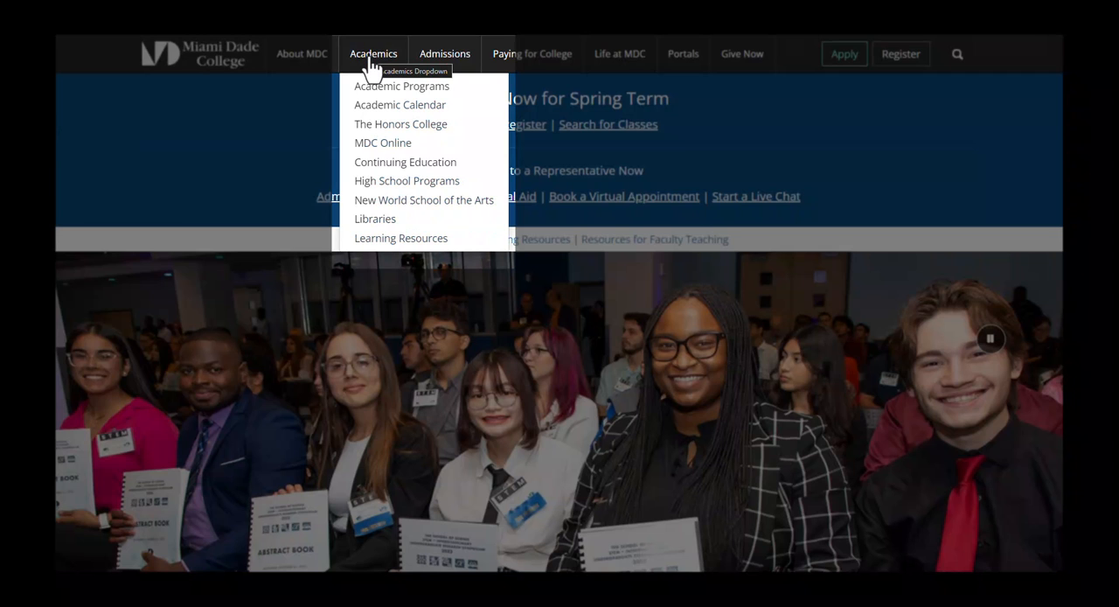
pyautogui.moveTo(384, 166)
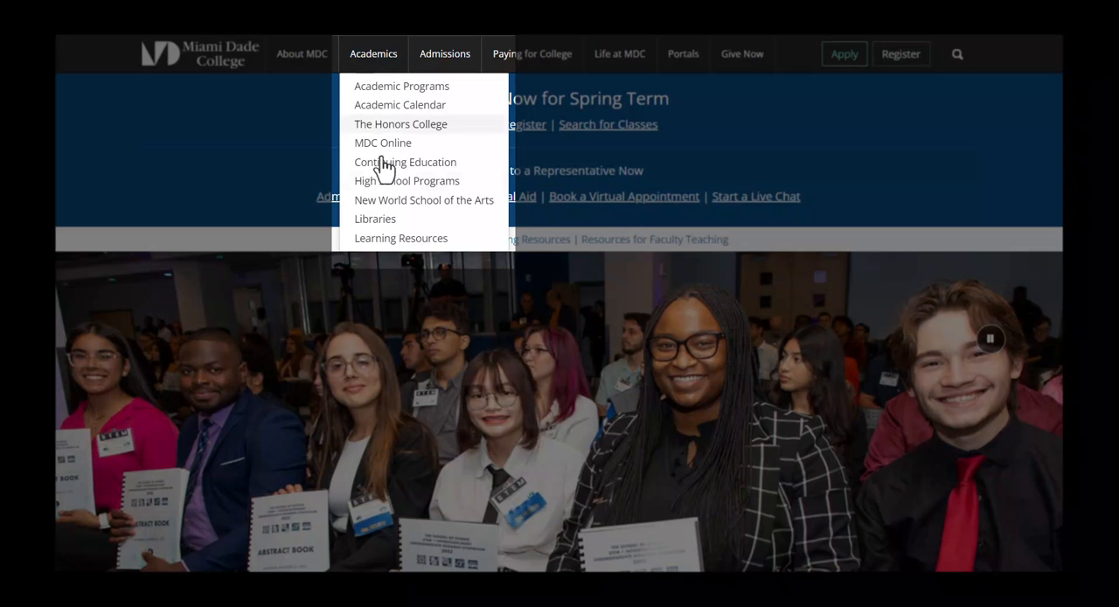
pyautogui.moveTo(388, 246)
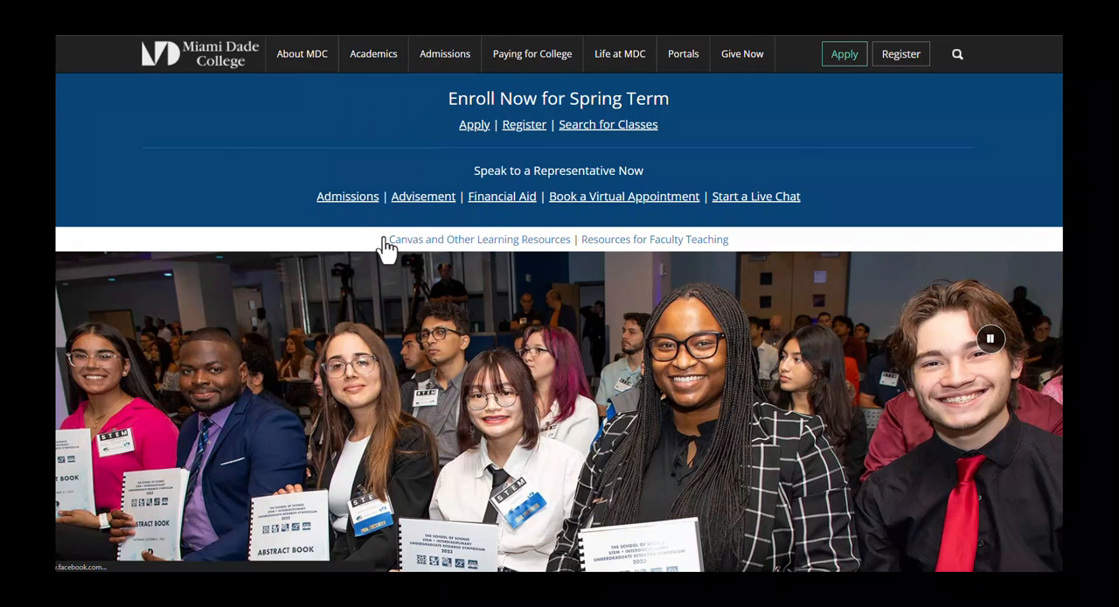
# Step: Go to Learning Resources and then to the Reserve a Study Room page
pyautogui.click(479, 238)
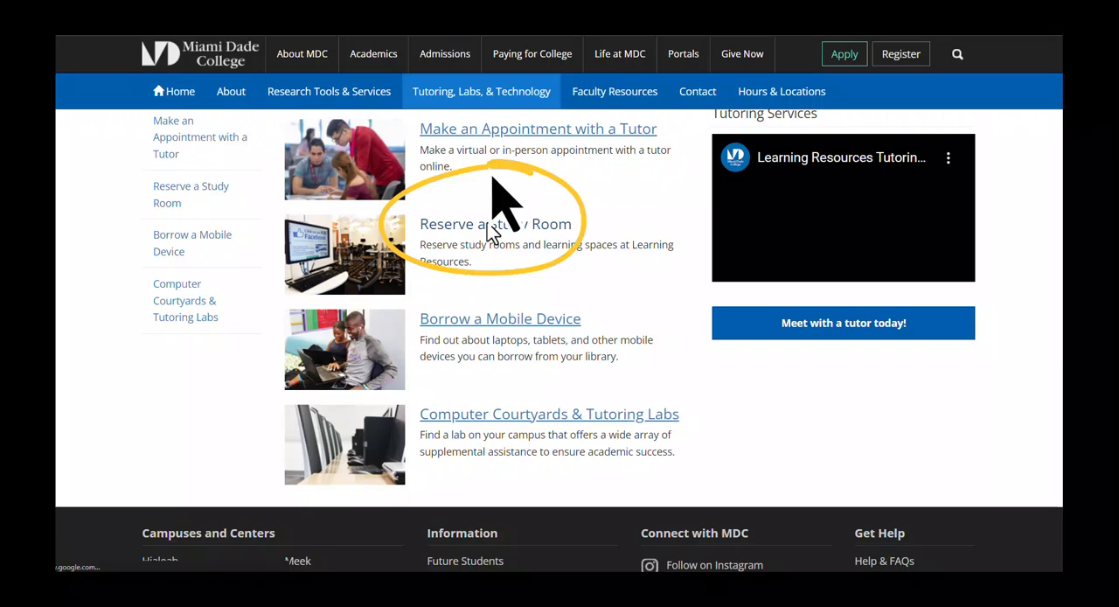
pyautogui.click(497, 224)
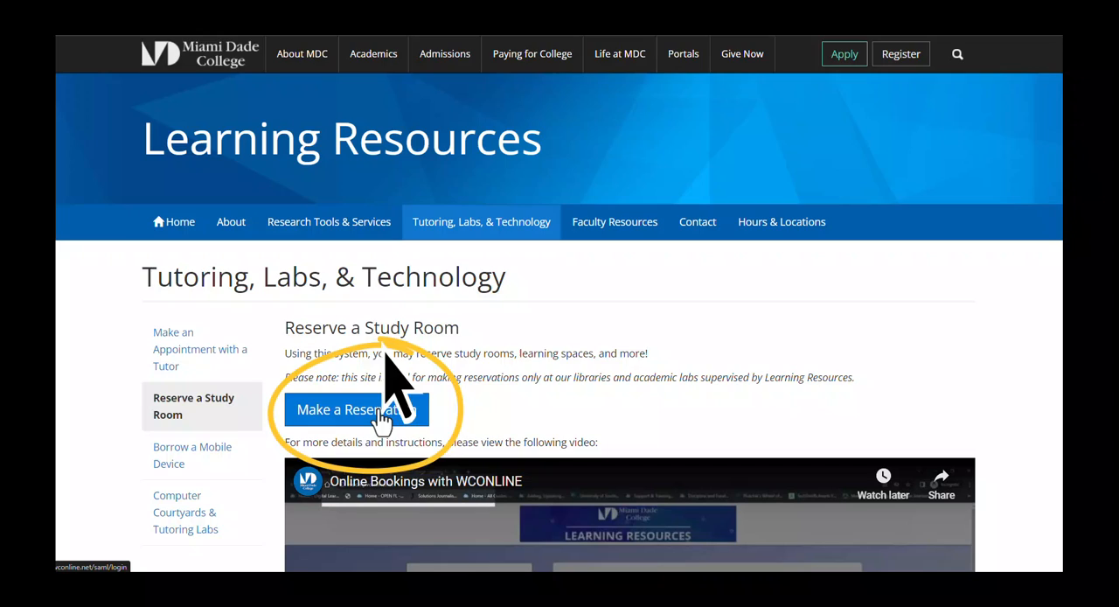
# Step: Start a reservation and sign in to reach the WCOnline welcome page
pyautogui.click(353, 409)
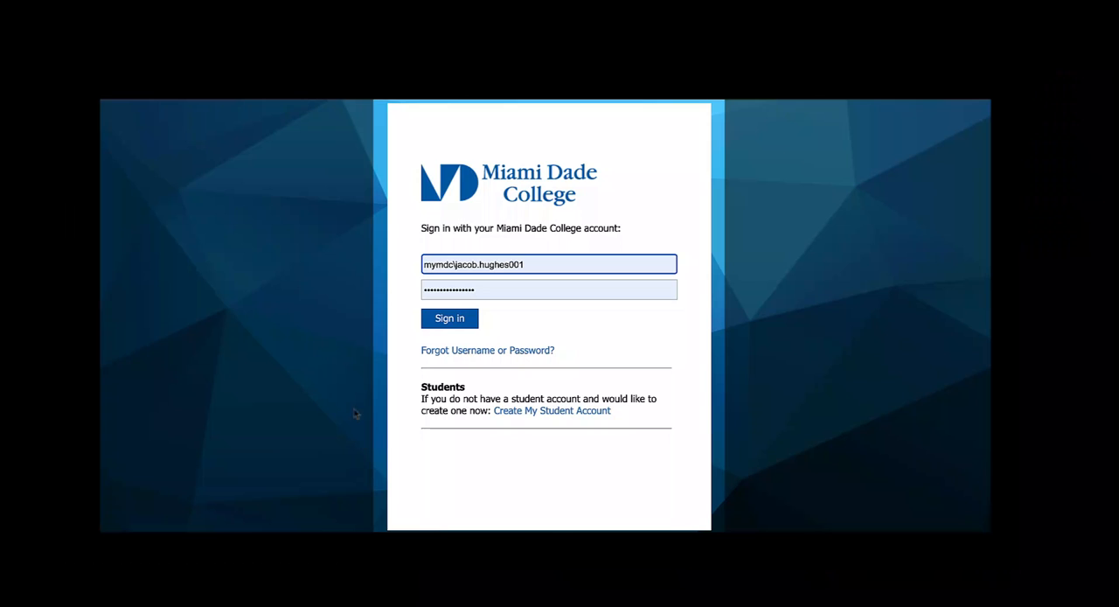
pyautogui.click(448, 318)
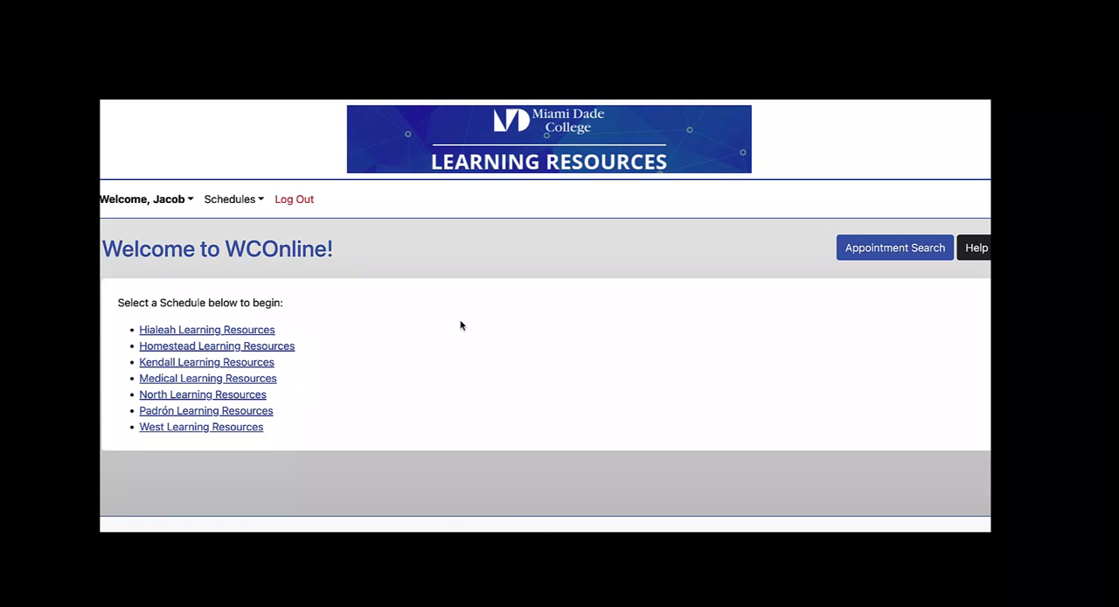
# Step: On the West Learning Resources schedule, pick the 3:00 pm slot for Group Study Room 1130
pyautogui.click(201, 427)
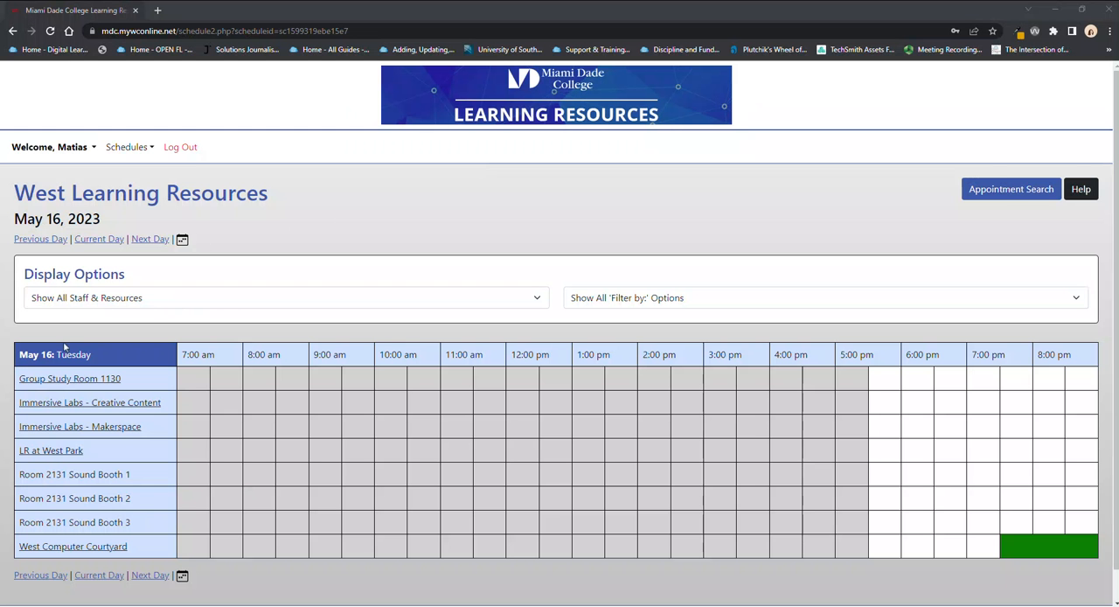
pyautogui.moveTo(70, 378)
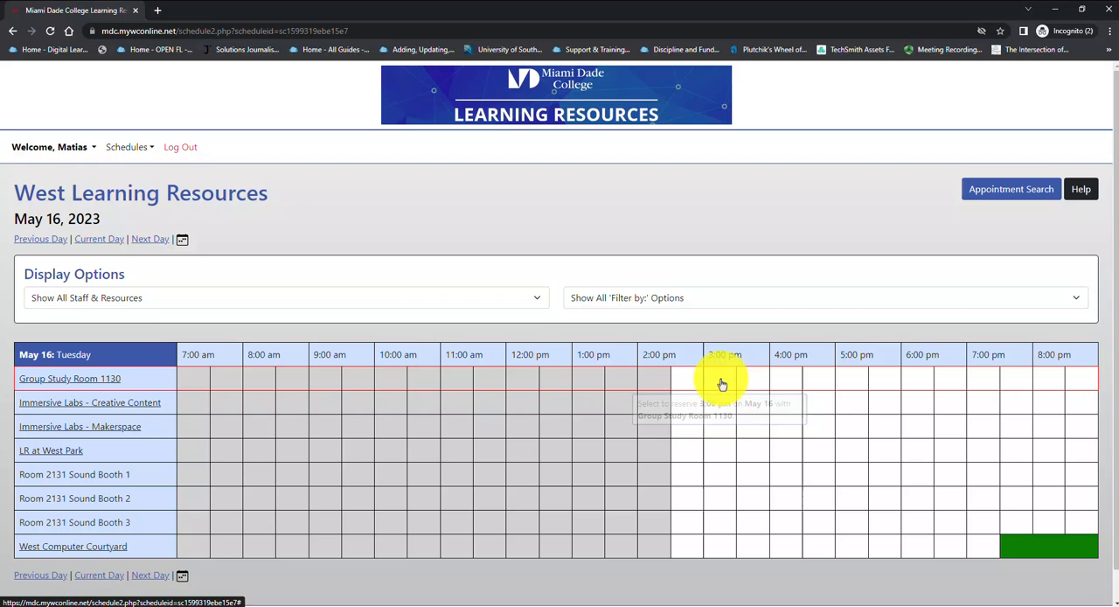
pyautogui.click(722, 378)
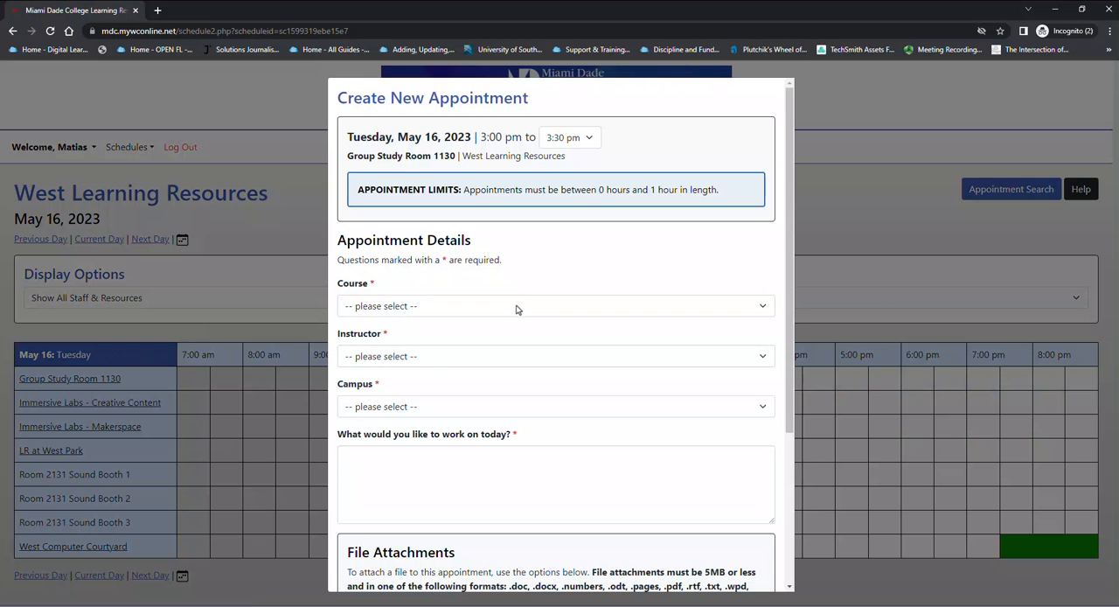
pyautogui.scroll(-3)
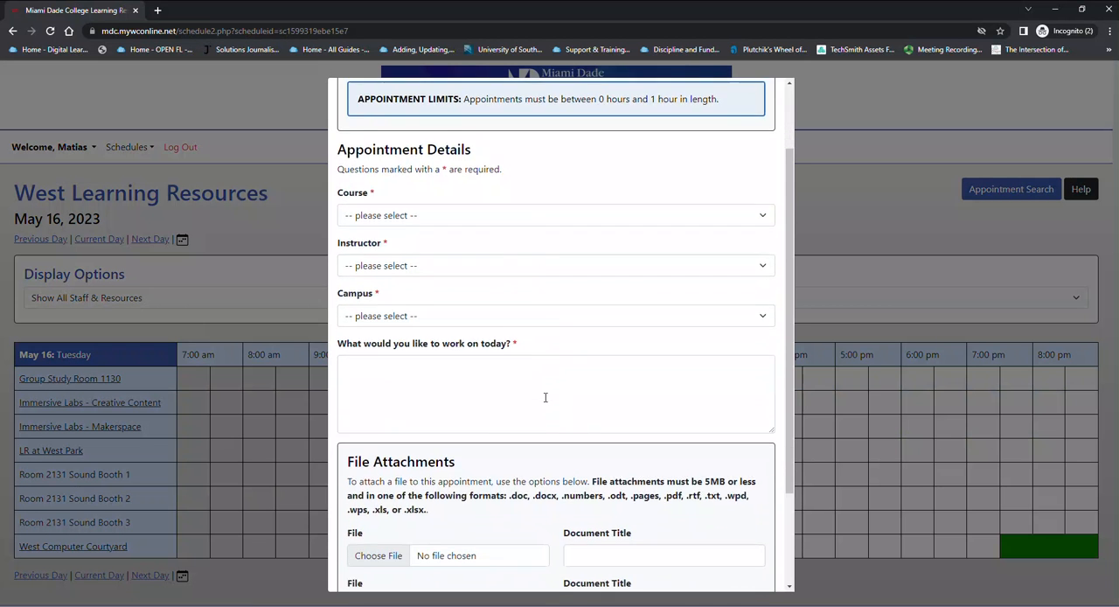
pyautogui.scroll(-3)
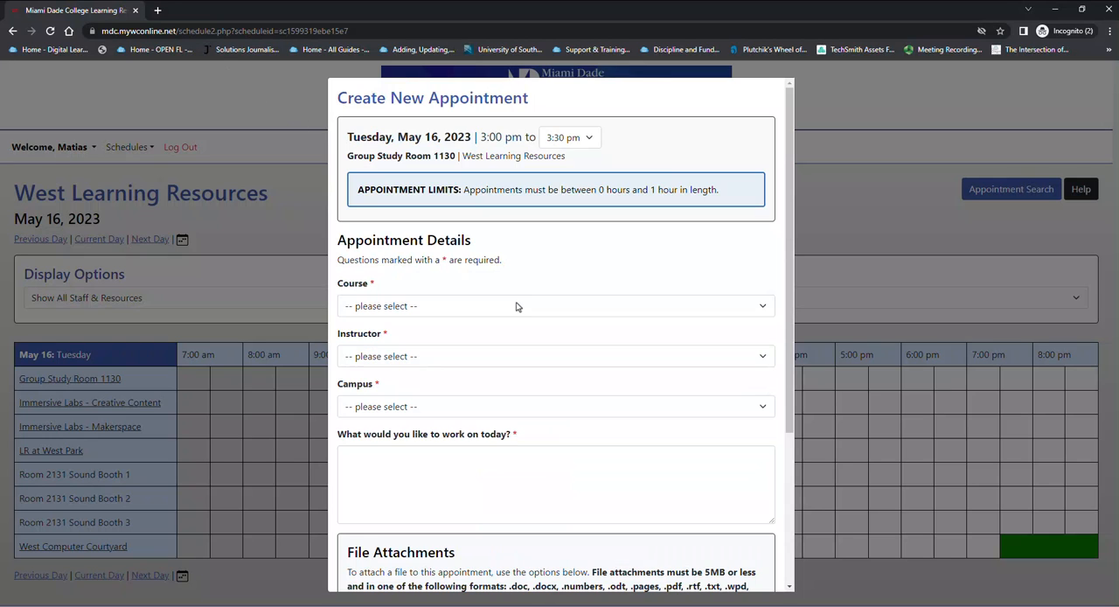
pyautogui.scroll(-3)
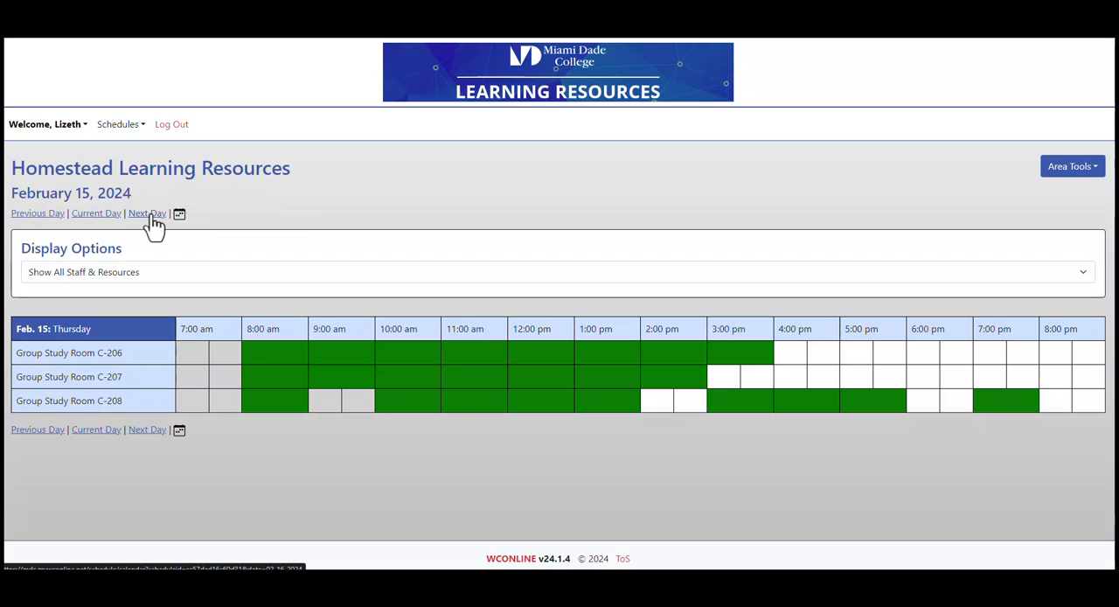
# Step: On the next day's Homestead schedule, pick the noon slot for Group Study Room C-206
pyautogui.click(147, 213)
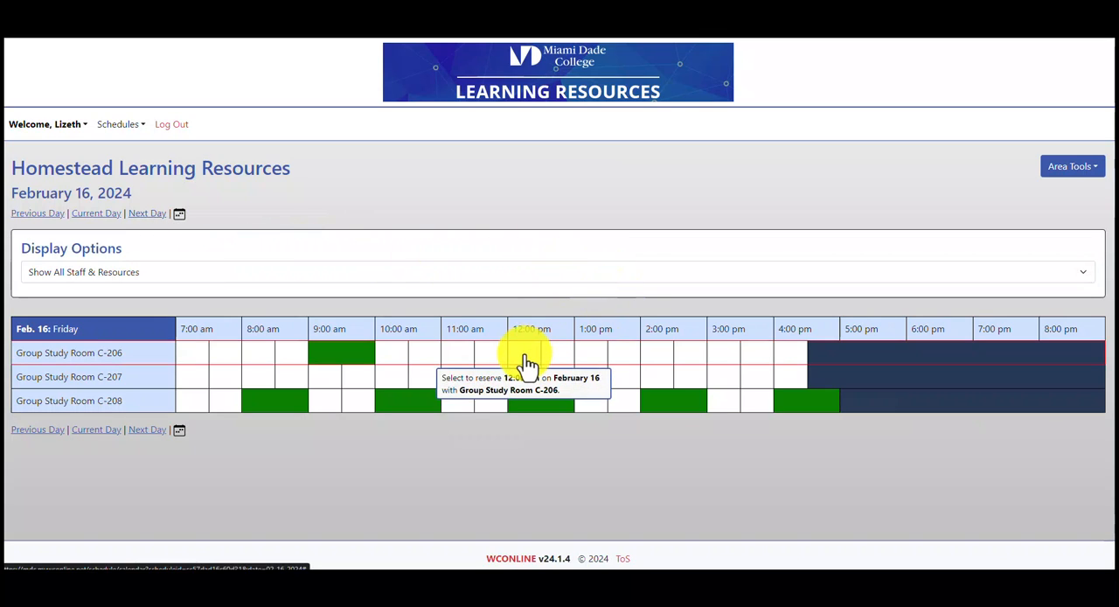
pyautogui.click(525, 353)
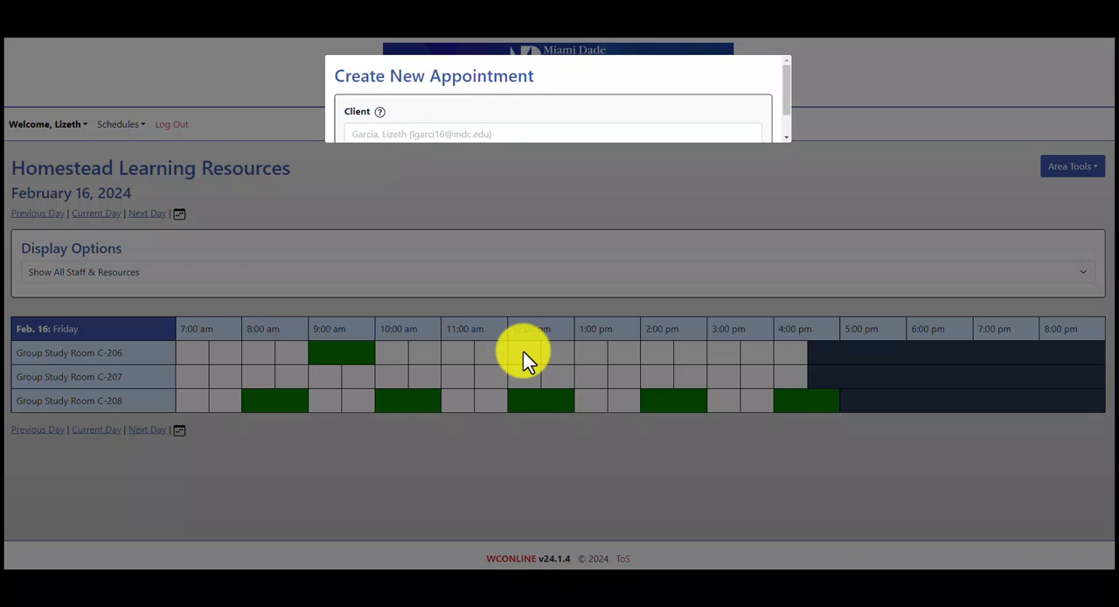